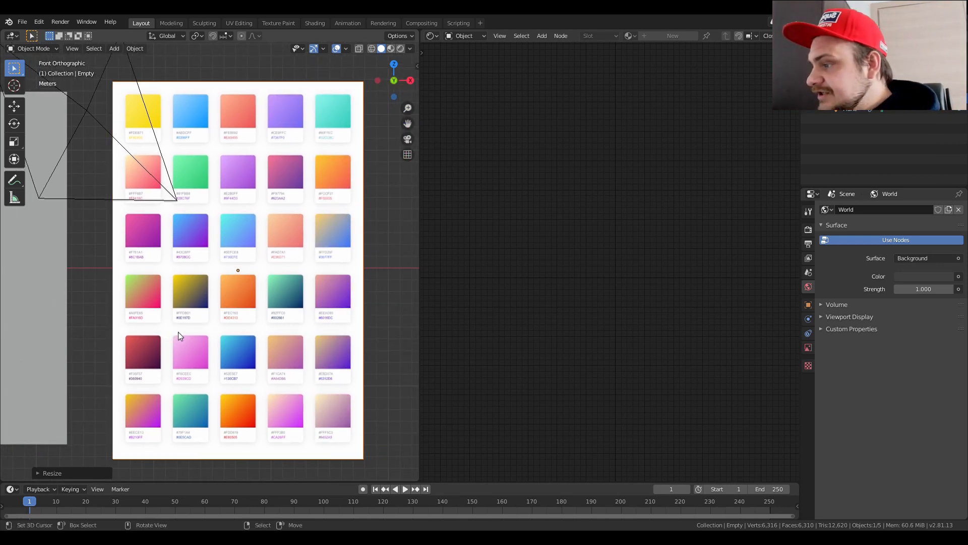
pyautogui.moveTo(191, 321)
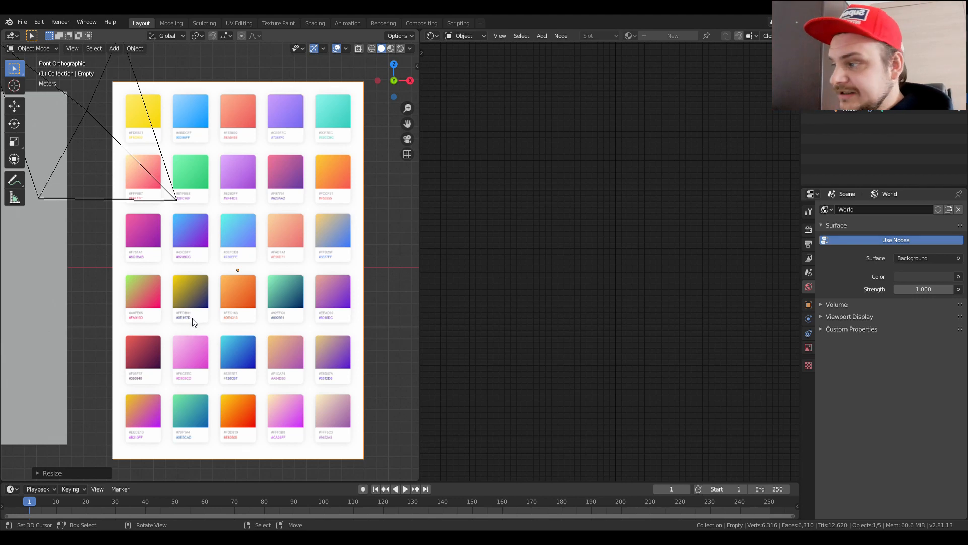
pyautogui.moveTo(141, 243)
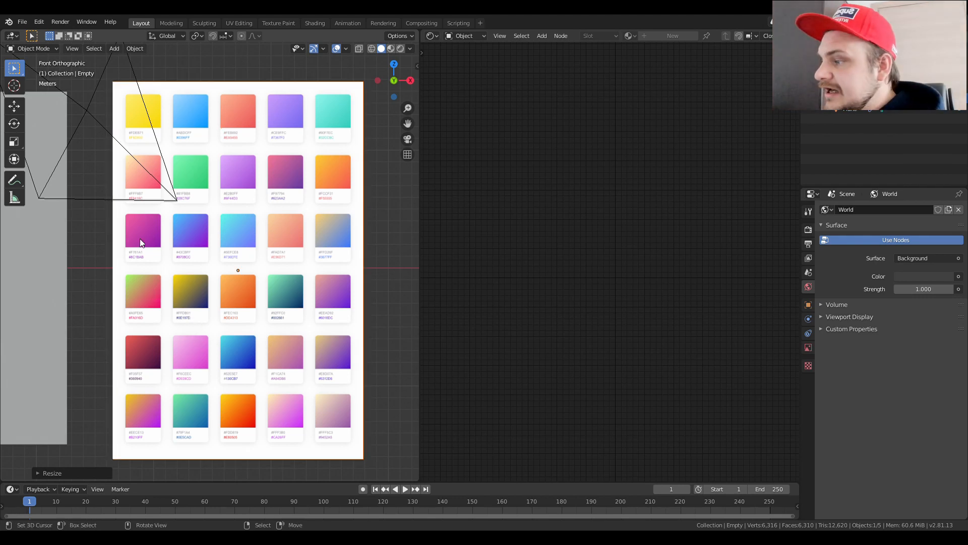
pyautogui.moveTo(222, 320)
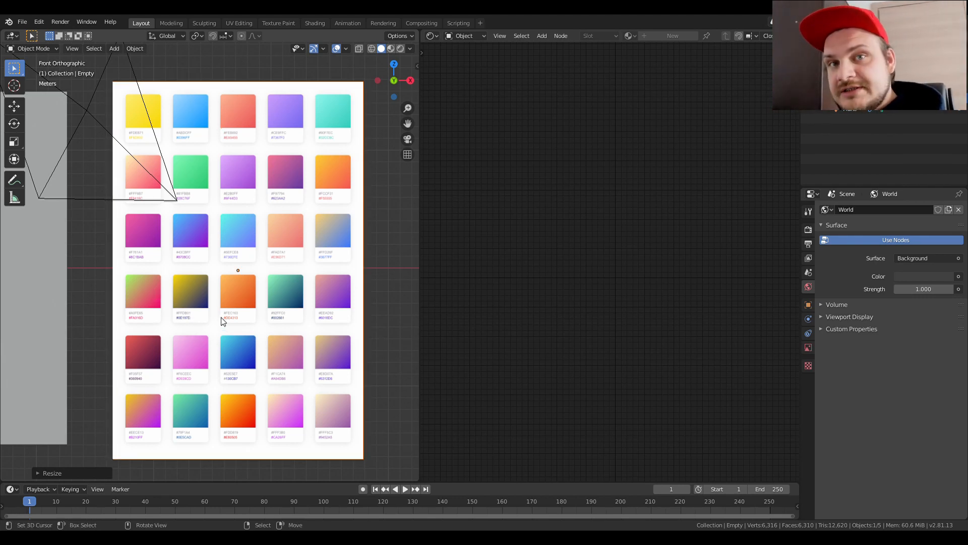
pyautogui.moveTo(158, 266)
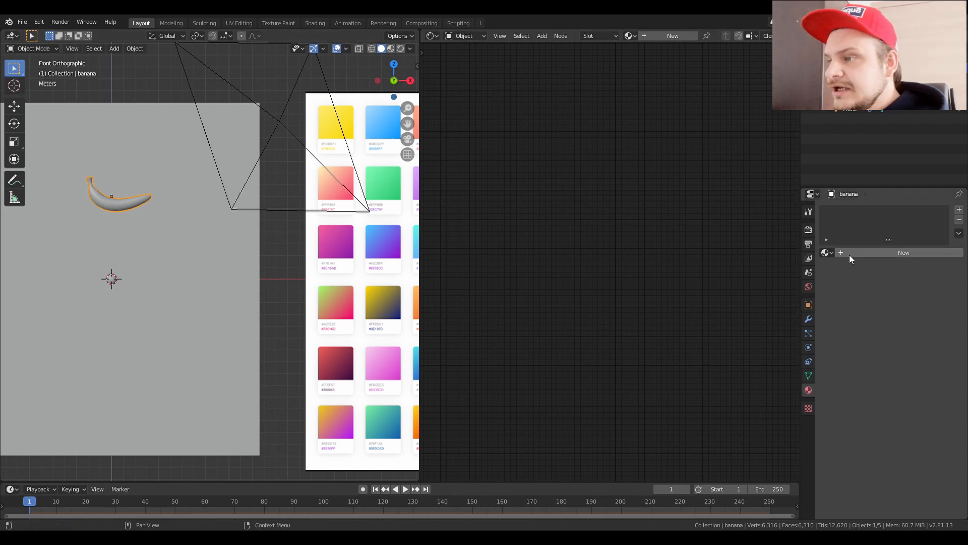
# Create a new banana material and wire a Gradient Texture between the Mapping and ColorRamp nodes.
pyautogui.click(904, 252)
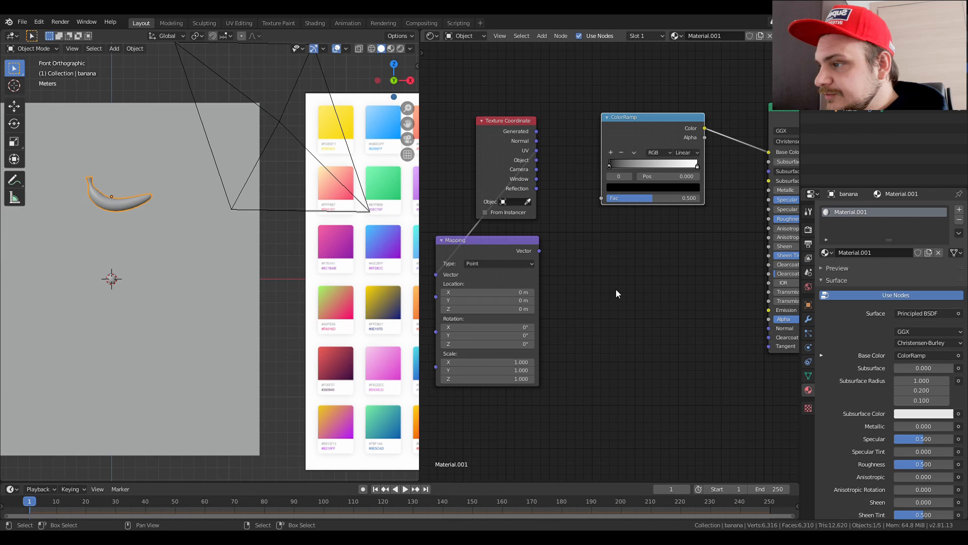
pyautogui.write('gra')
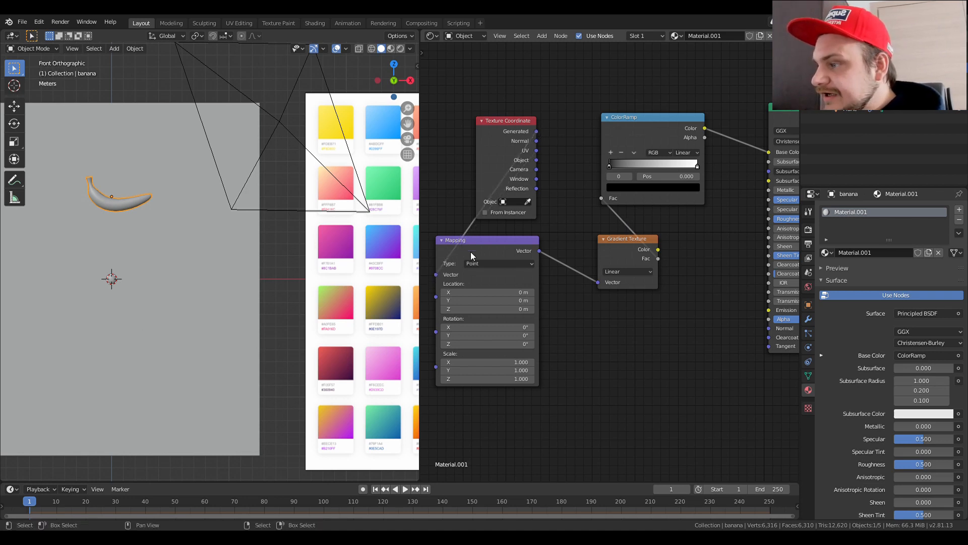
pyautogui.click(823, 267)
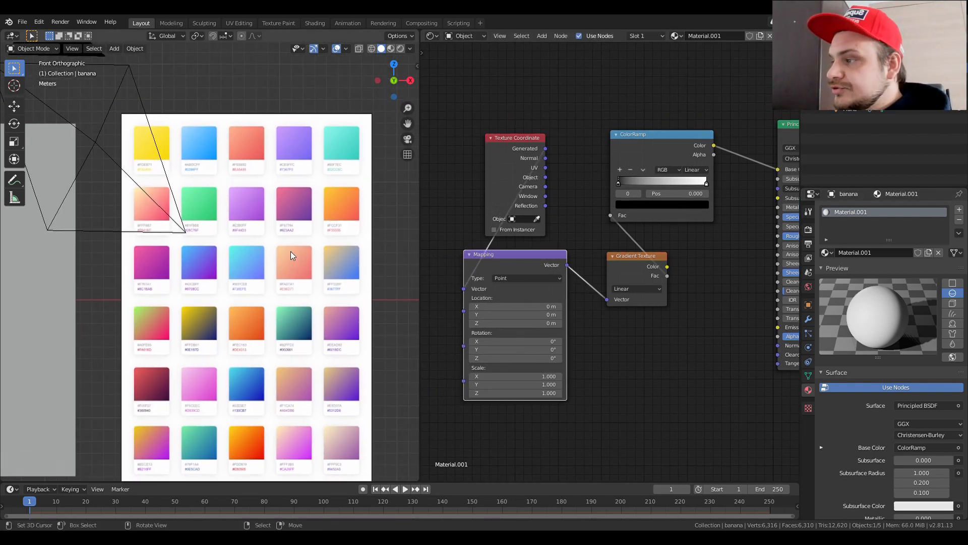
pyautogui.moveTo(316, 215)
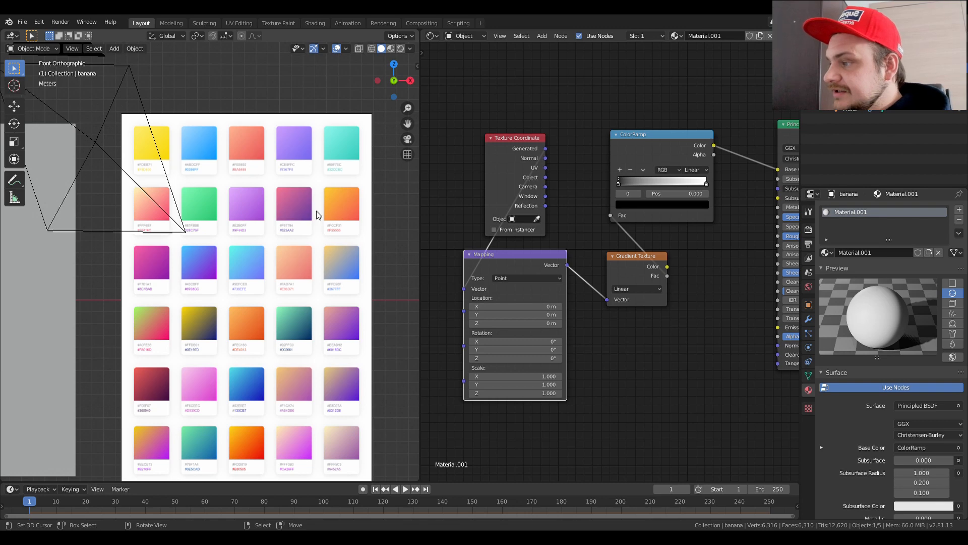
pyautogui.moveTo(299, 186)
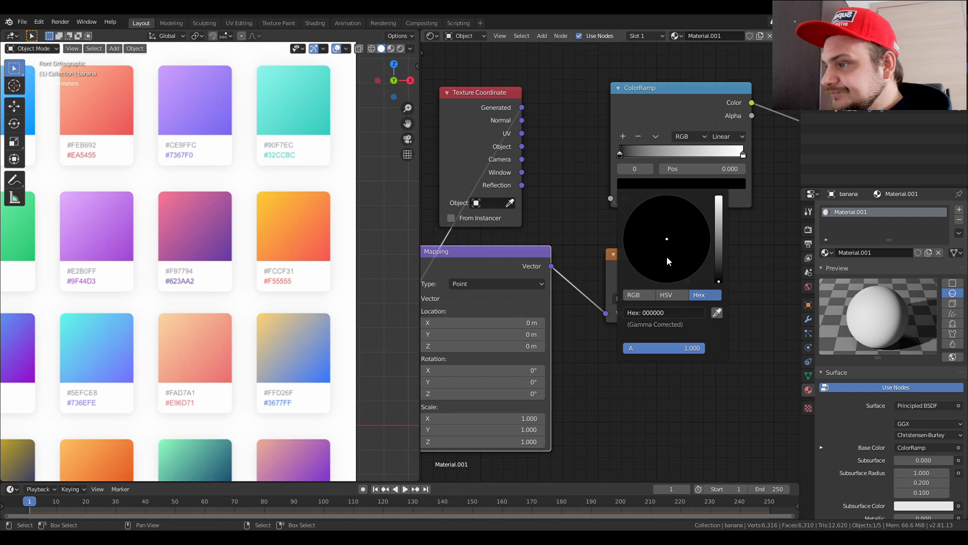
# Set the ColorRamp's dark left stop to a red hex value.
pyautogui.click(664, 312)
pyautogui.write('f')
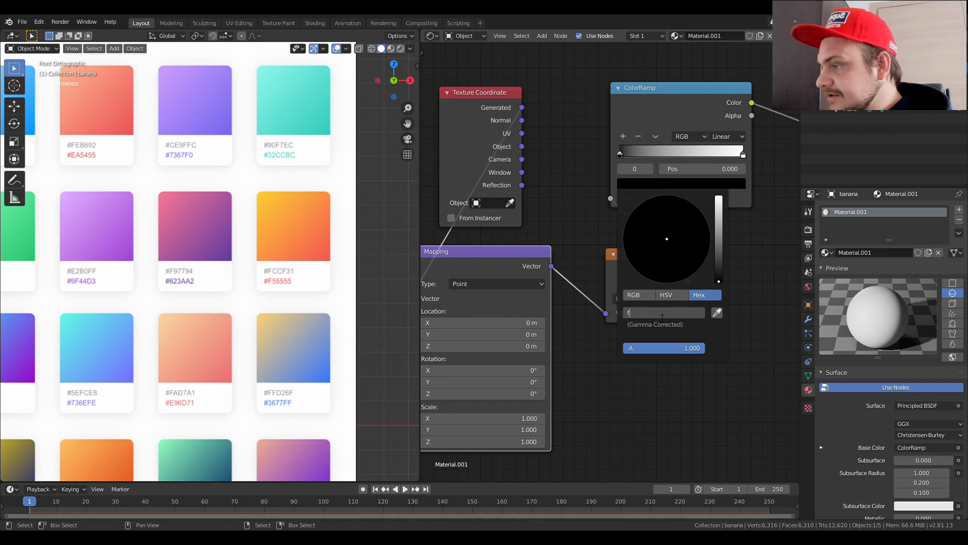
pyautogui.write('55')
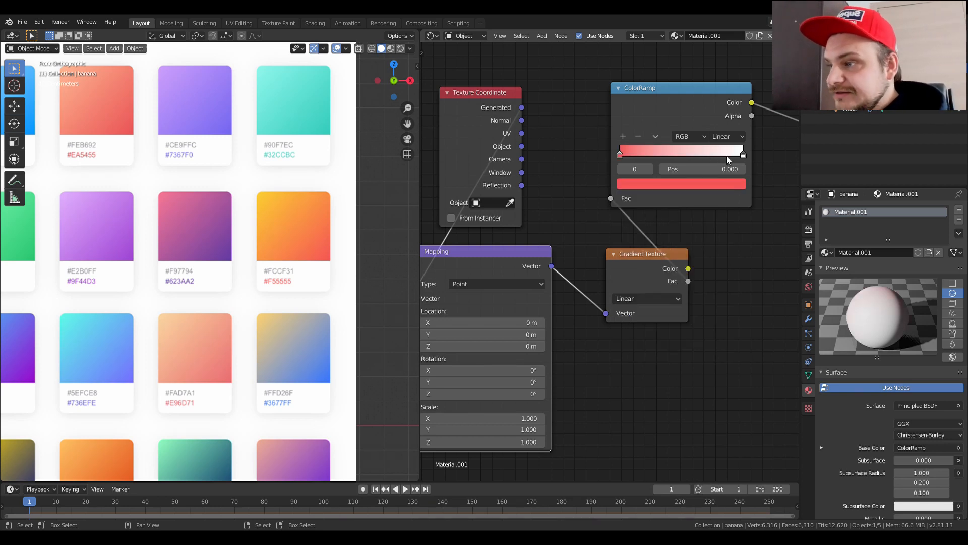
# Set the ColorRamp's light right stop to a yellow hex value (fcc) and confirm it.
pyautogui.click(743, 152)
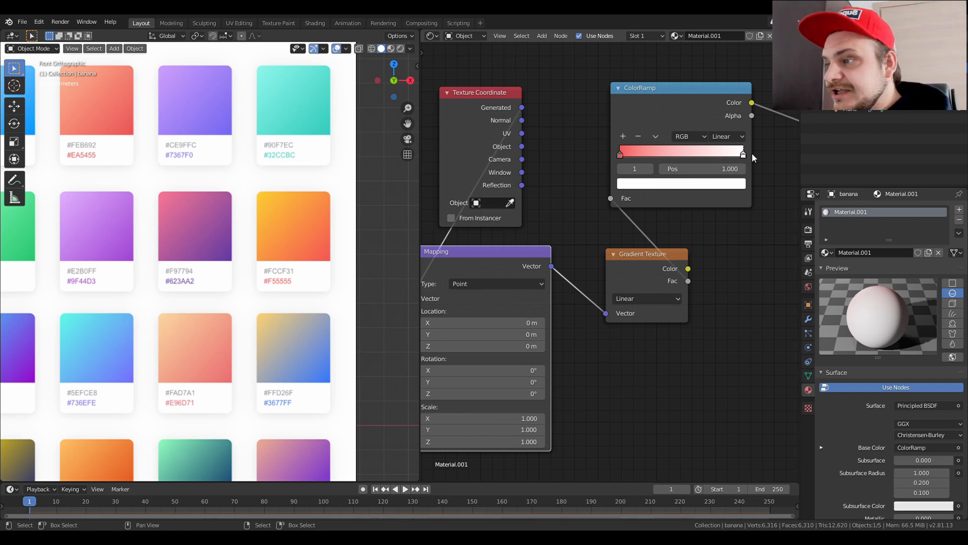
pyautogui.click(681, 183)
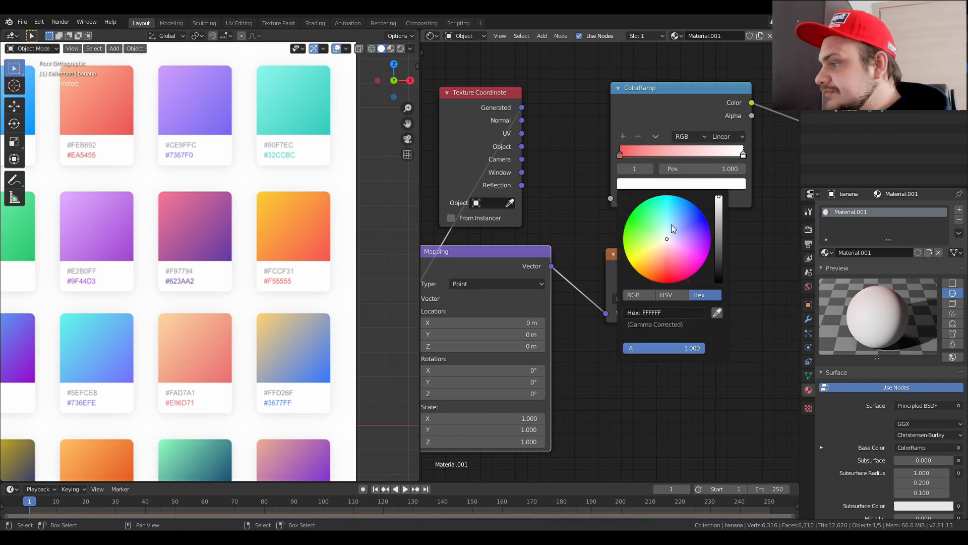
pyautogui.click(664, 313)
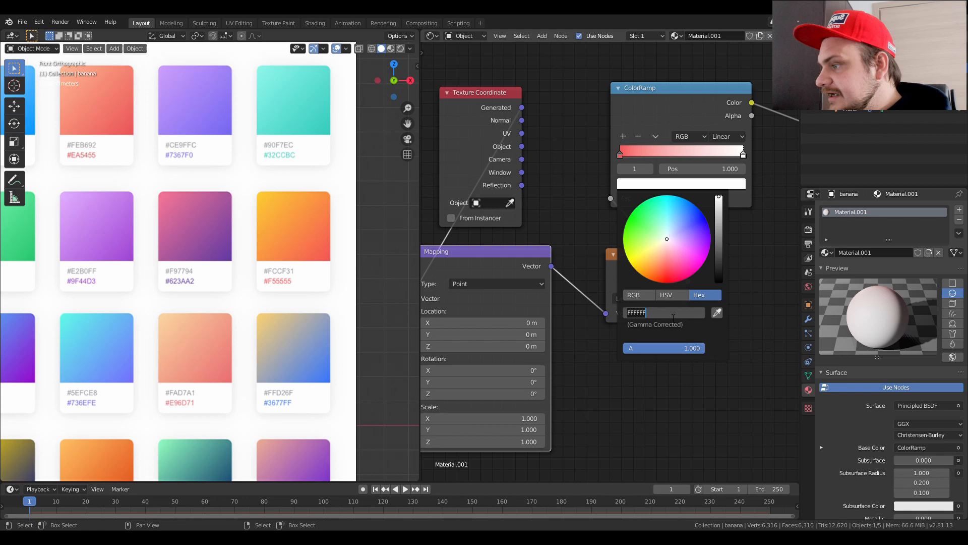
pyautogui.write('fcc')
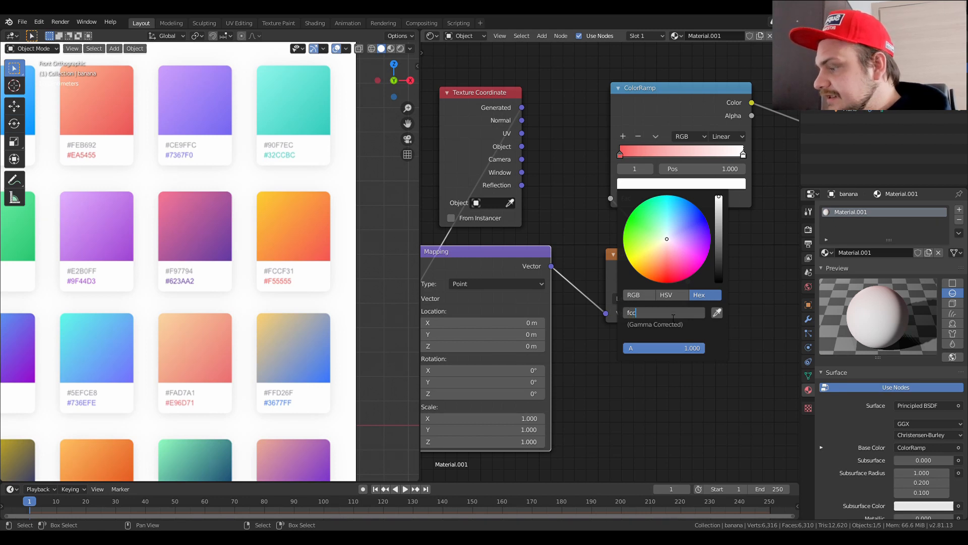
pyautogui.press('Return')
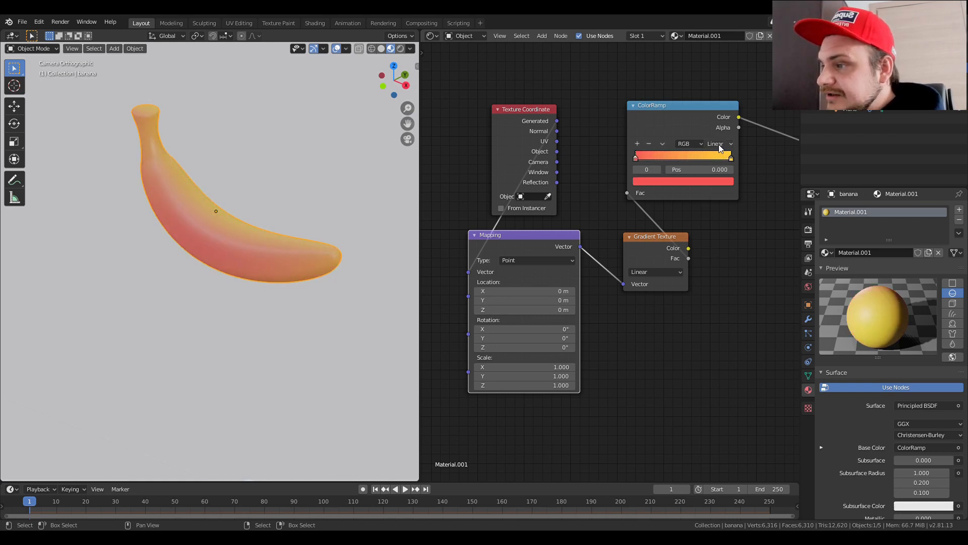
# Switch the ColorRamp interpolation to B-Spline and place a backdrop plane behind the banana.
pyautogui.click(716, 144)
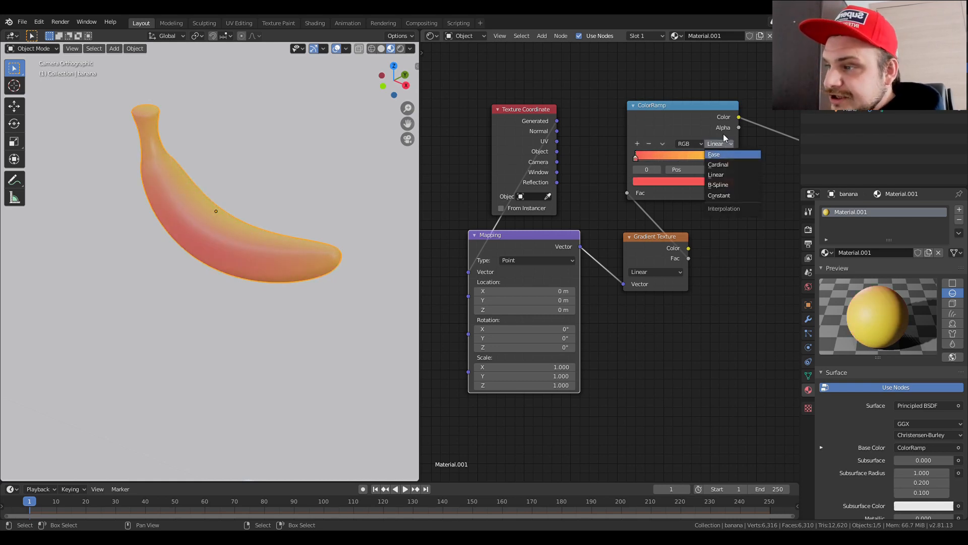
pyautogui.click(717, 183)
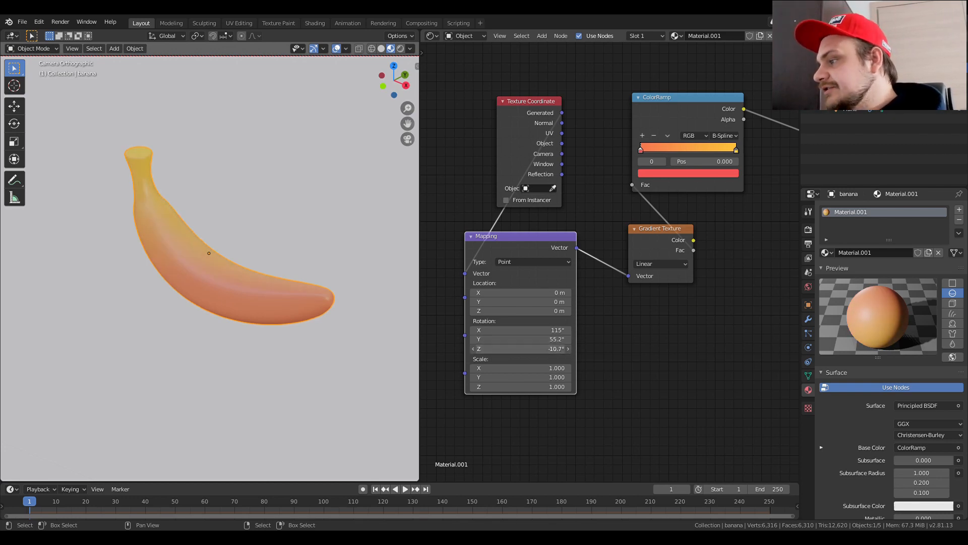
pyautogui.click(520, 348)
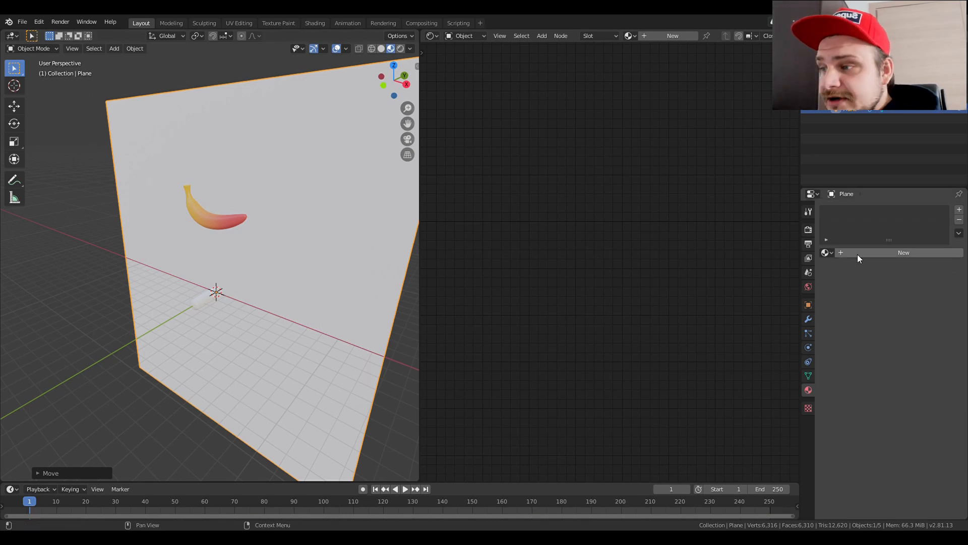
# Create a new material for the backdrop plane and enter an aquamarine hex base color.
pyautogui.click(903, 252)
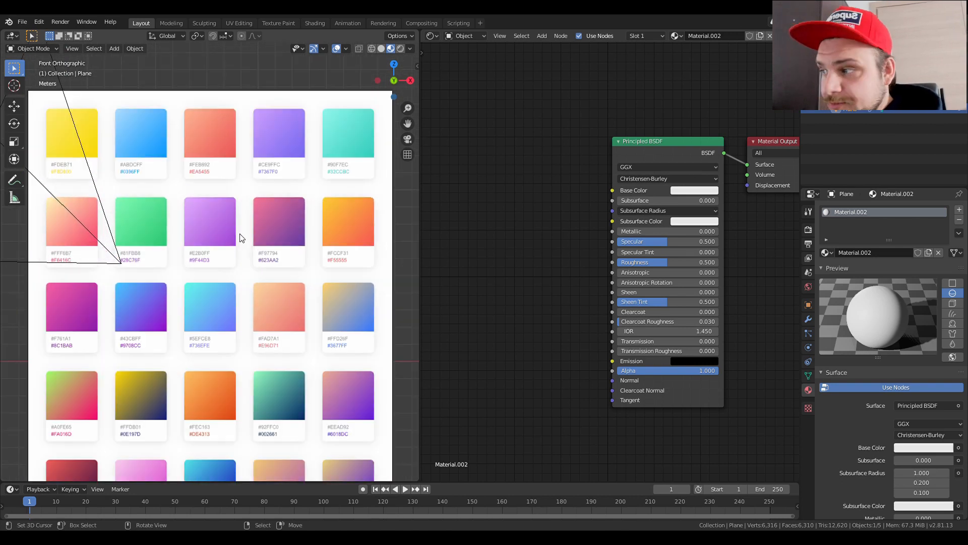
pyautogui.scroll(3)
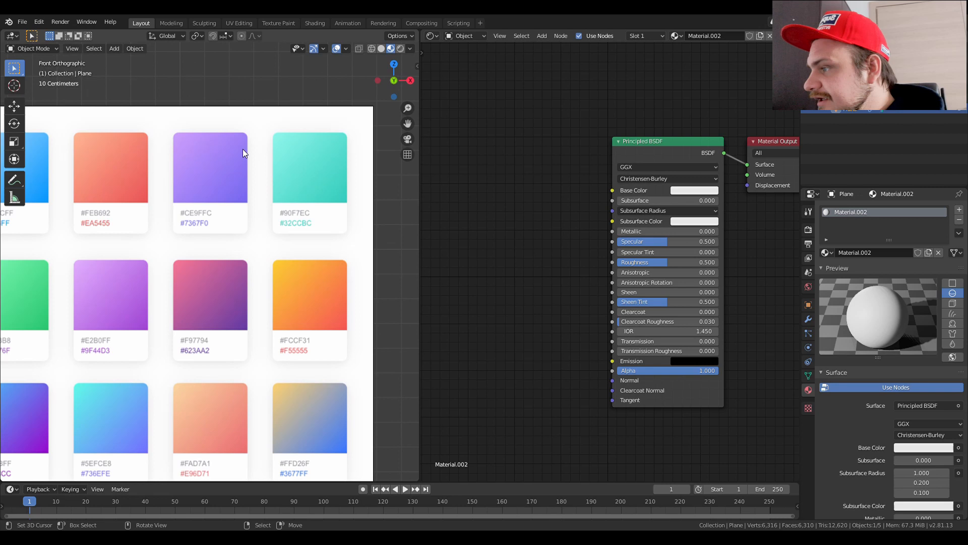
pyautogui.click(695, 190)
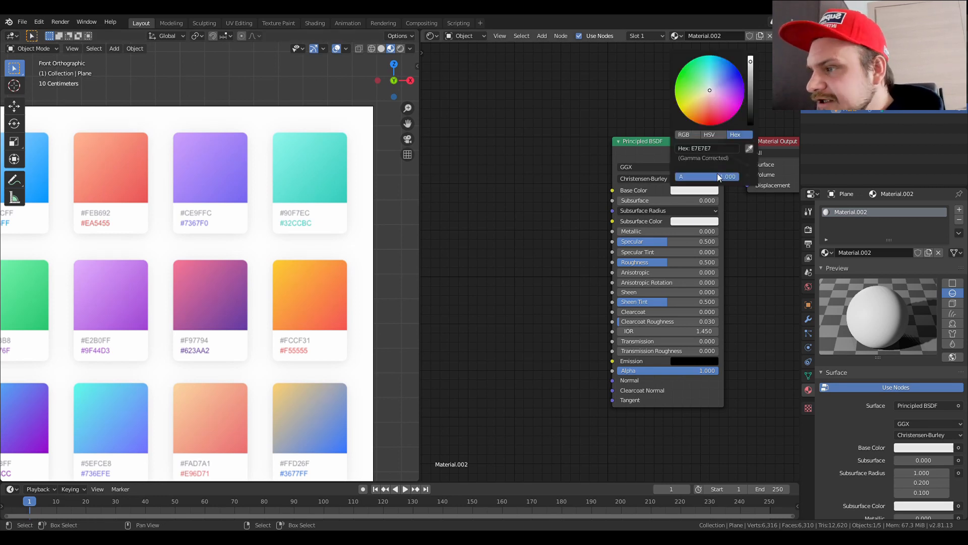
pyautogui.click(708, 147)
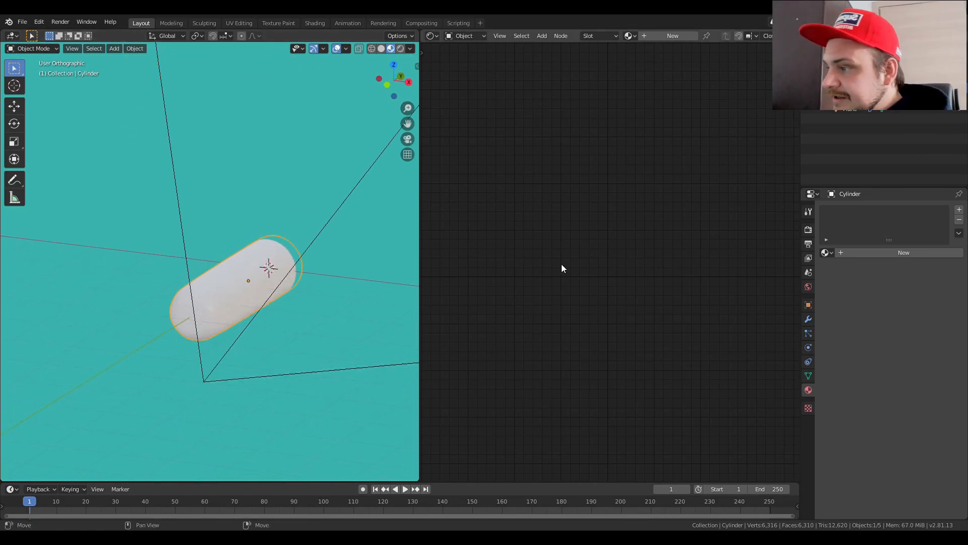
# Create a new material for the pill.
pyautogui.click(904, 253)
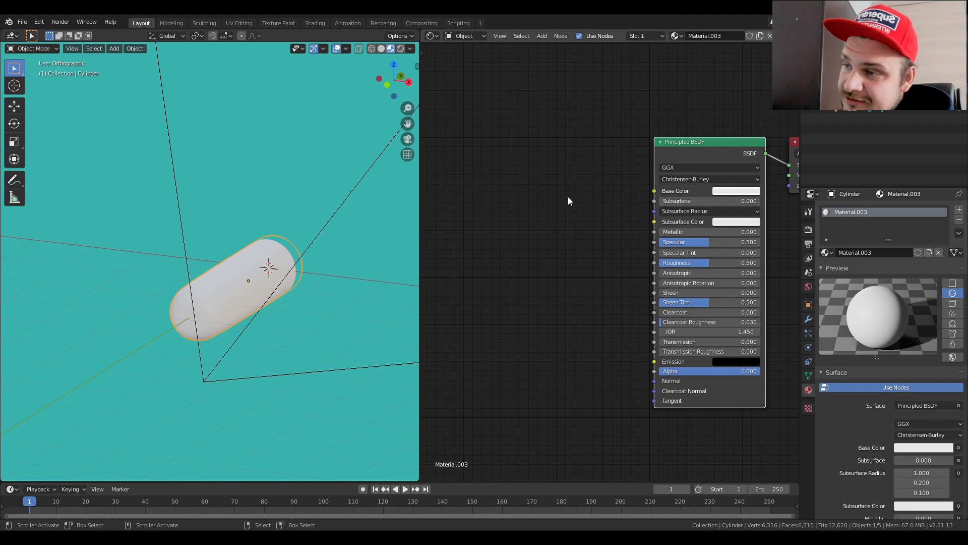
pyautogui.moveTo(571, 197)
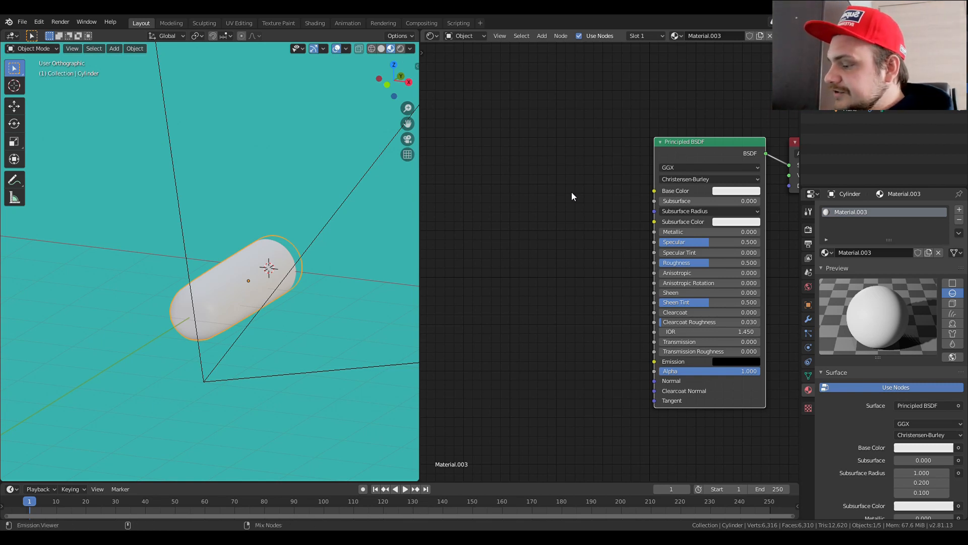
pyautogui.moveTo(242, 141)
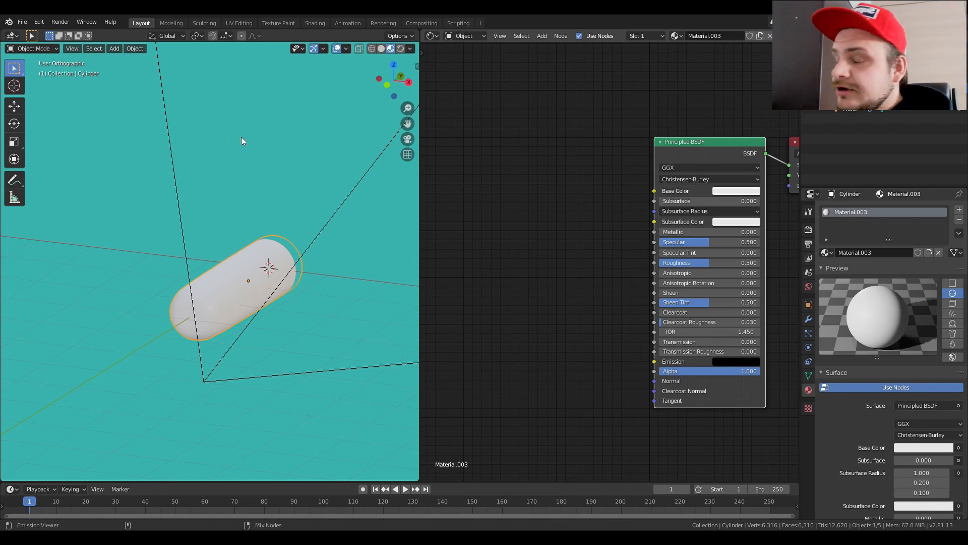
pyautogui.moveTo(123, 101)
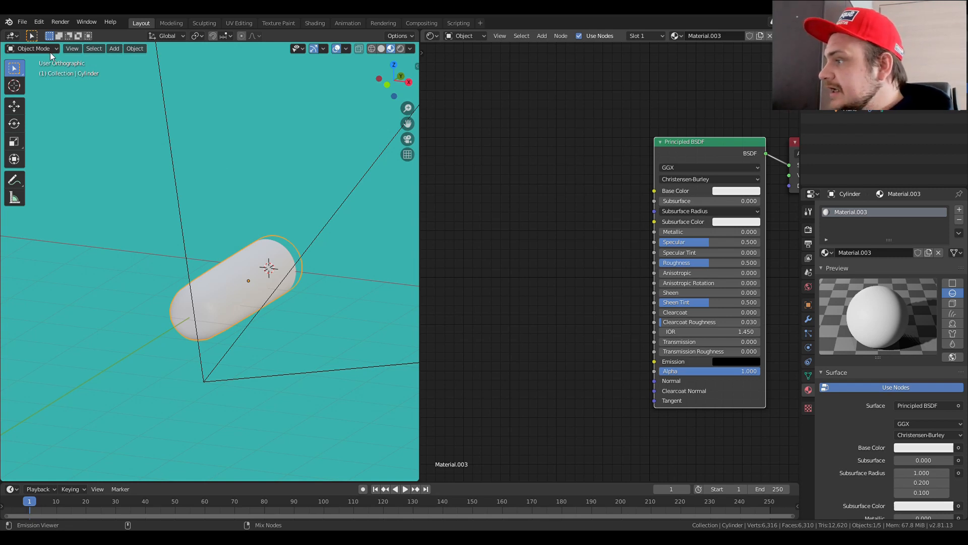
pyautogui.moveTo(499, 193)
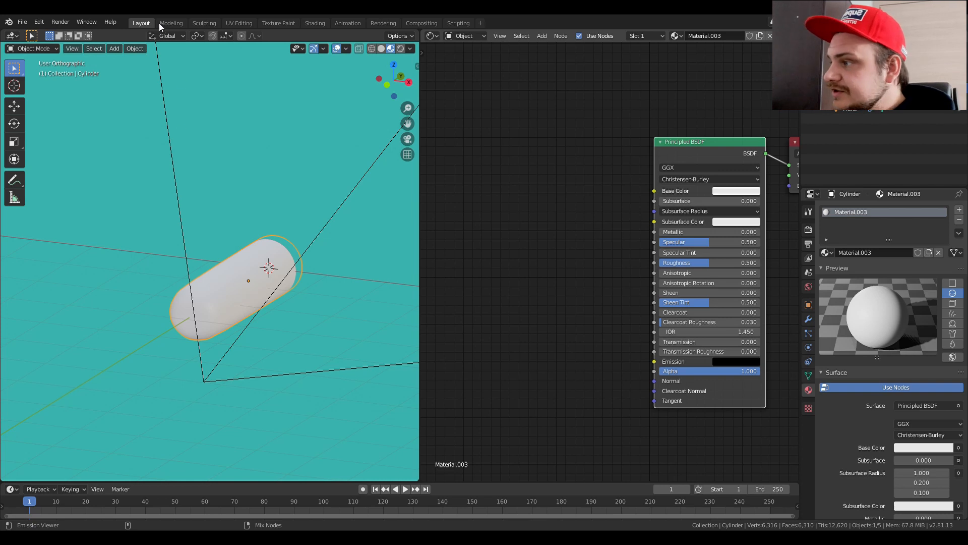
pyautogui.moveTo(337, 259)
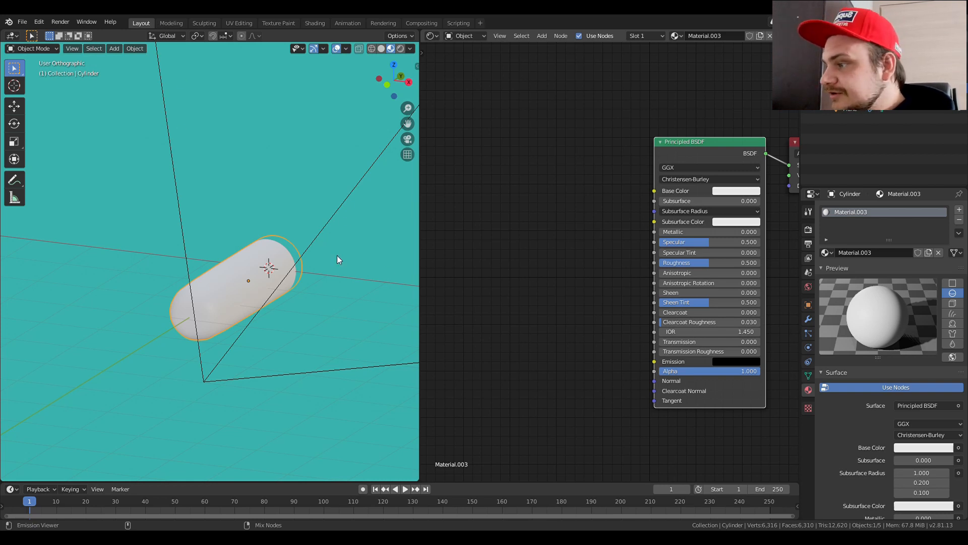
pyautogui.moveTo(152, 87)
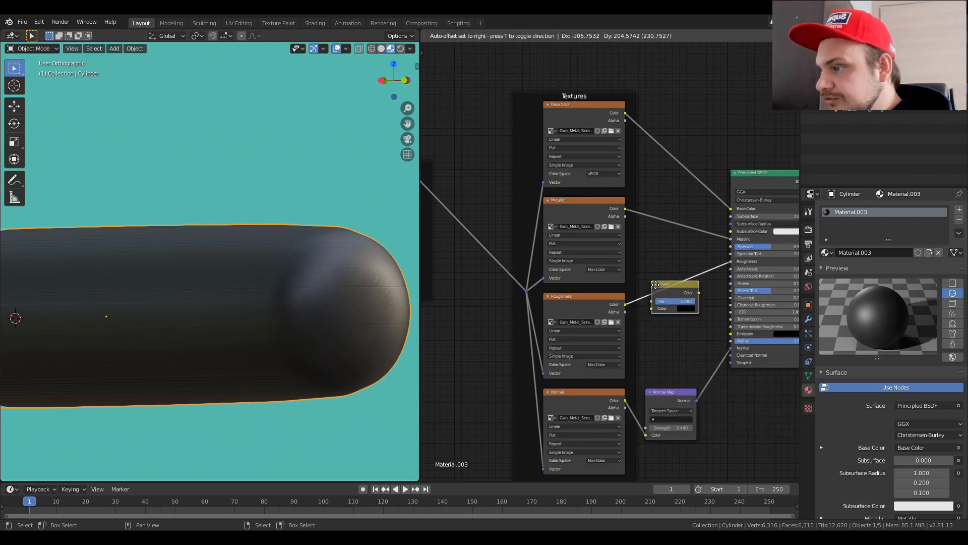
# Reposition the texture node and disconnect the colour texture from the Principled BSDF Base Color.
pyautogui.click(676, 294)
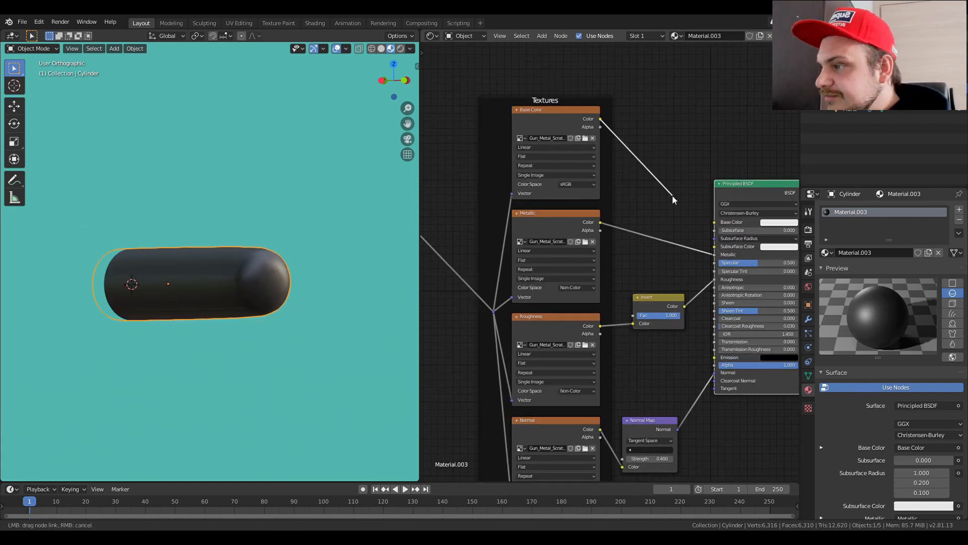
pyautogui.click(778, 222)
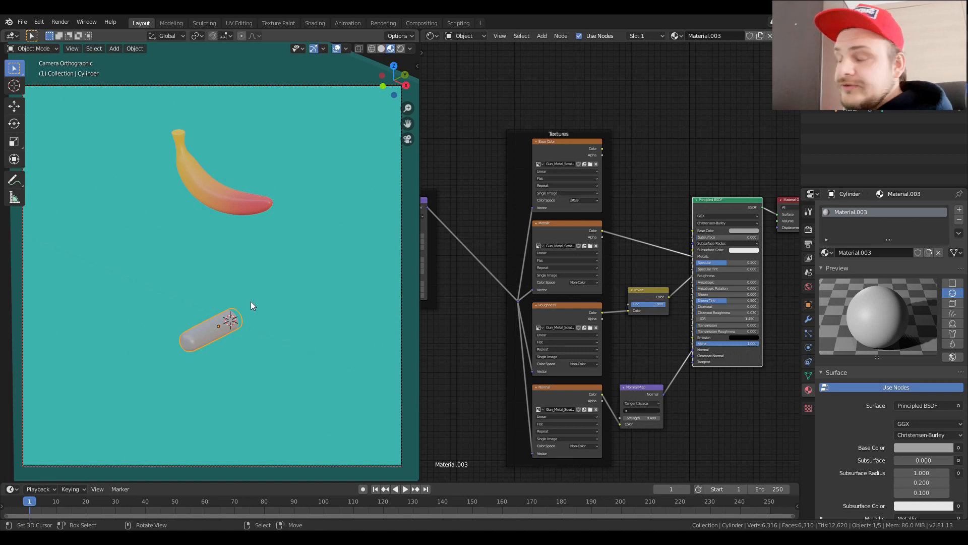
pyautogui.moveTo(233, 313)
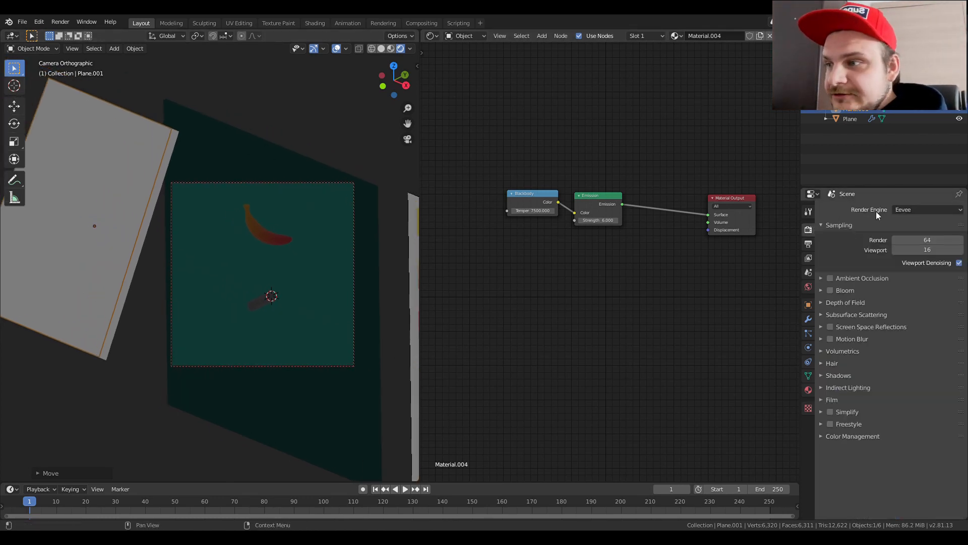
# Set the render engine to Cycles with GPU Compute as the device.
pyautogui.click(926, 210)
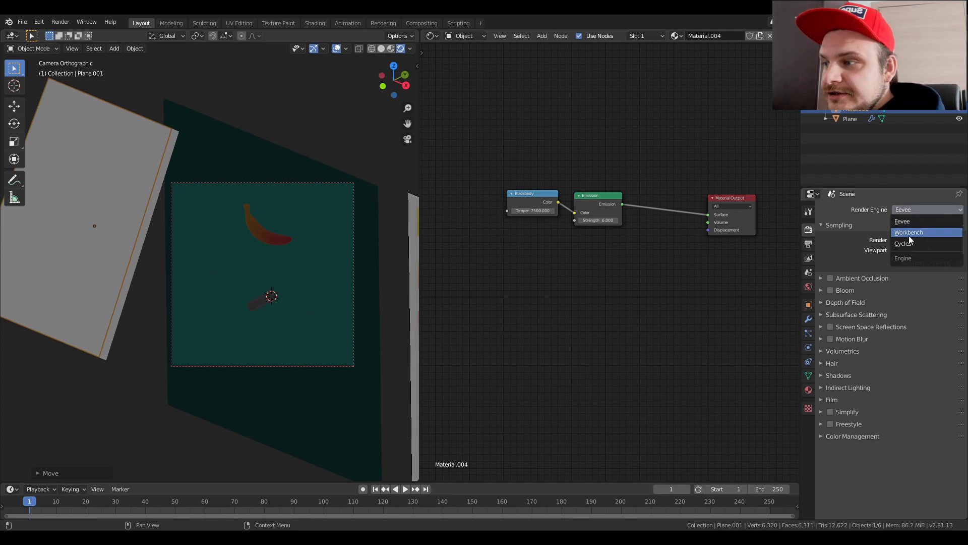
pyautogui.click(902, 221)
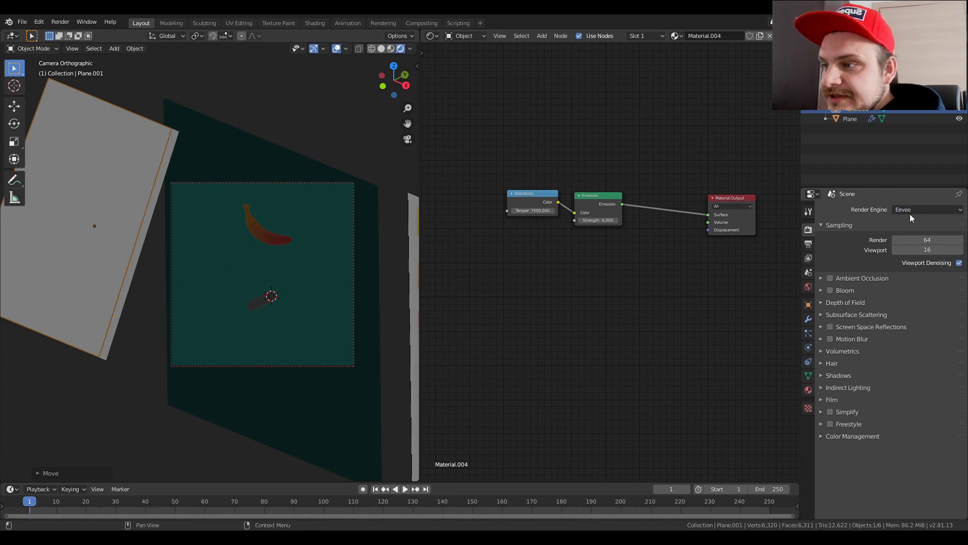
pyautogui.click(926, 209)
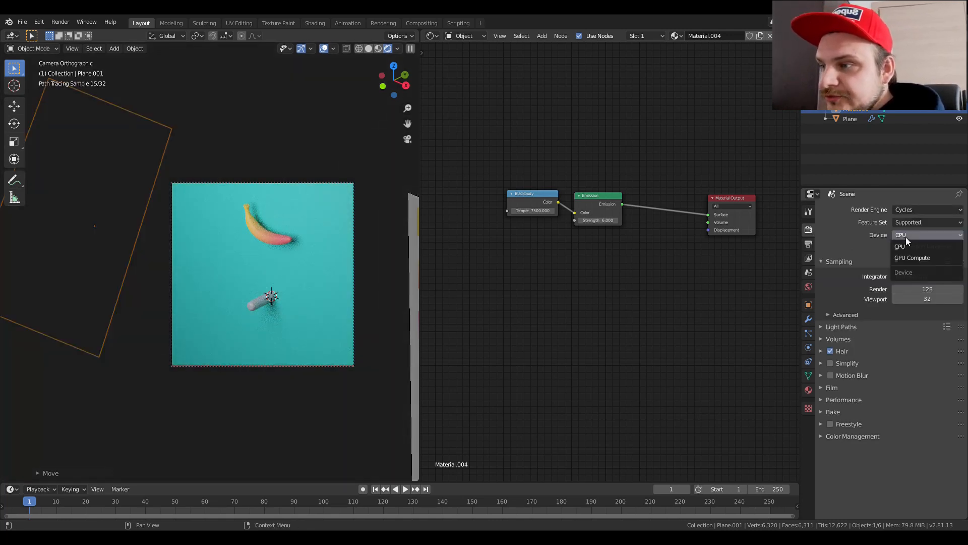
pyautogui.click(914, 258)
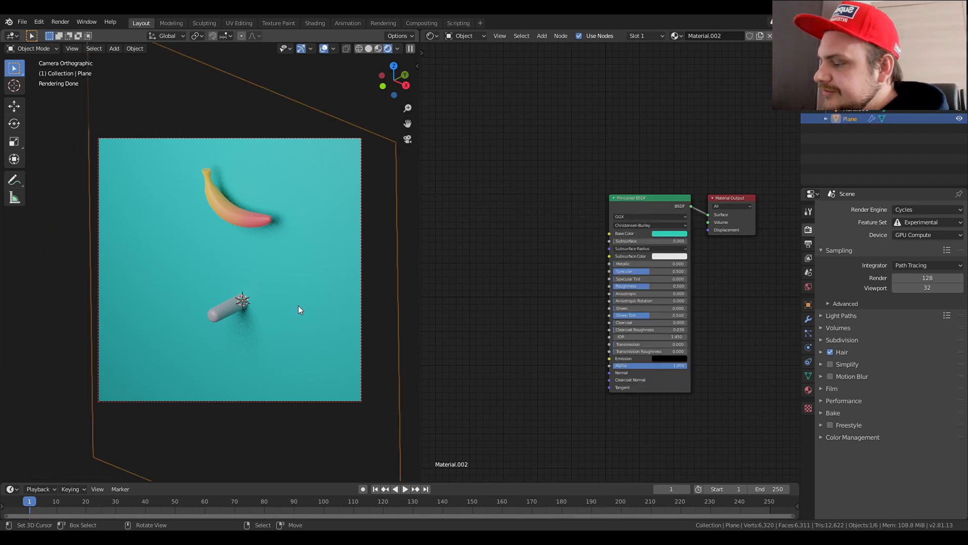
# Move the backdrop plane along its axis, then play the fall animation and return to frame 1.
pyautogui.press('g')
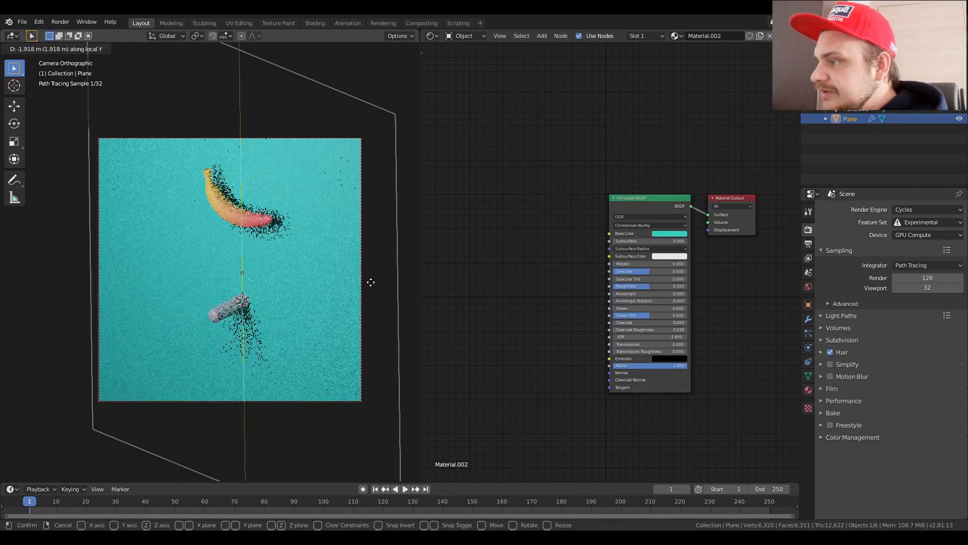
pyautogui.click(234, 266)
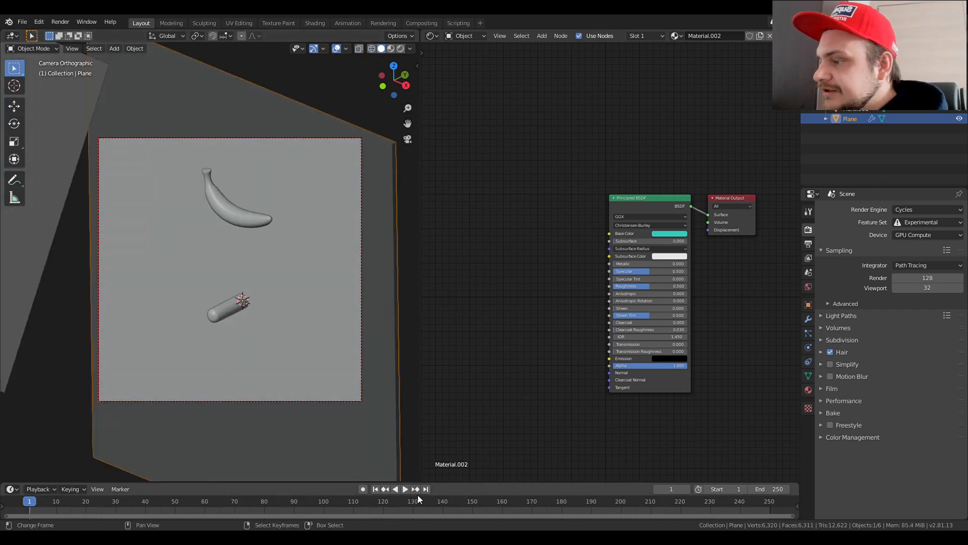
pyautogui.click(405, 488)
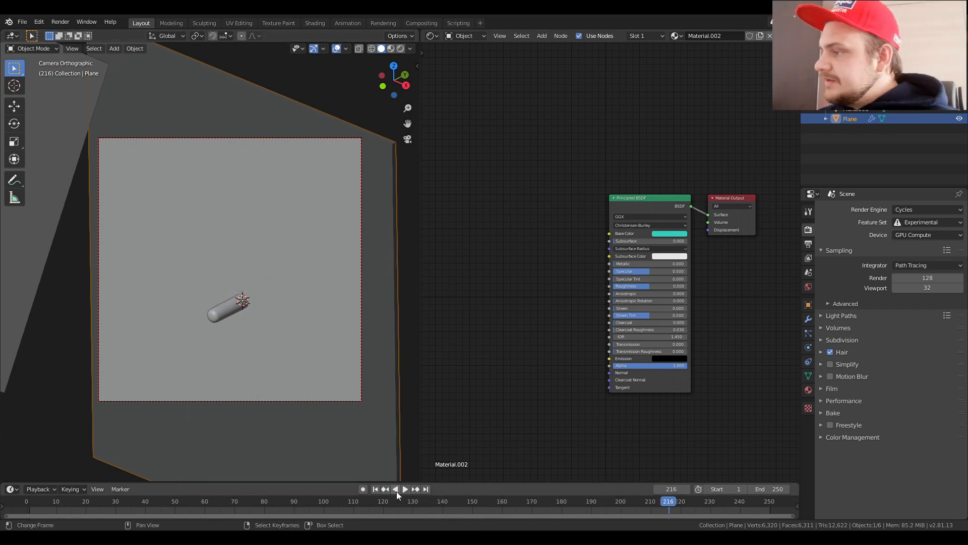
pyautogui.click(374, 489)
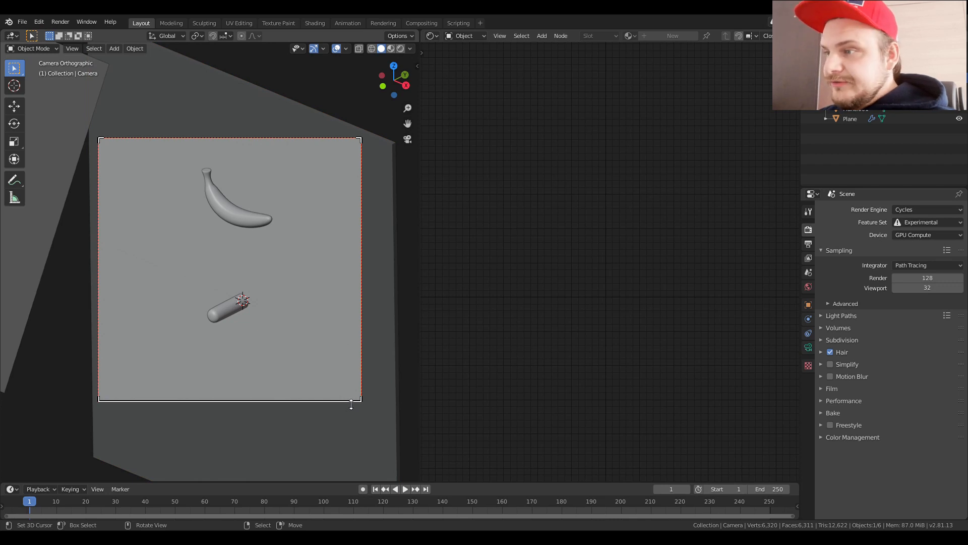
# Enable the camera's rule-of-thirds composition guide and move the camera to reframe the pill.
pyautogui.click(808, 347)
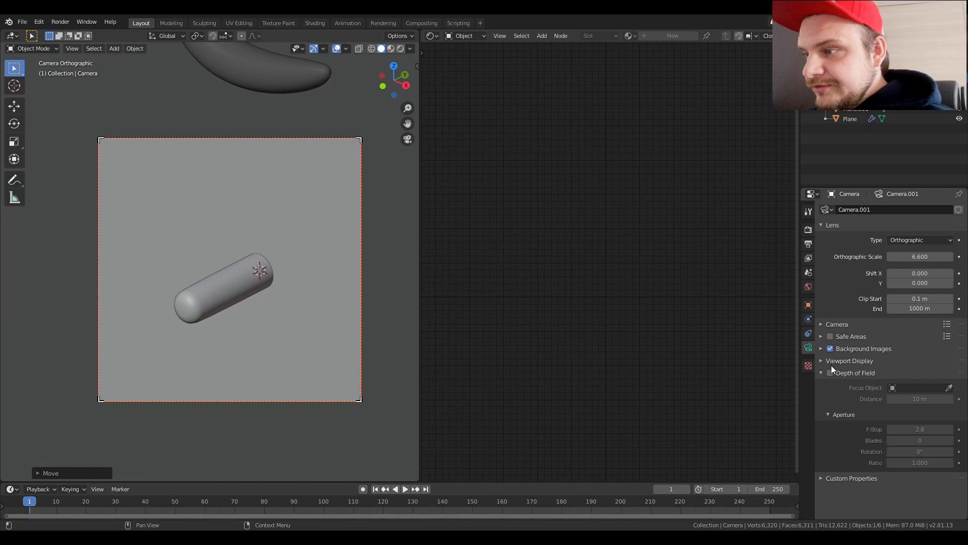
pyautogui.click(849, 361)
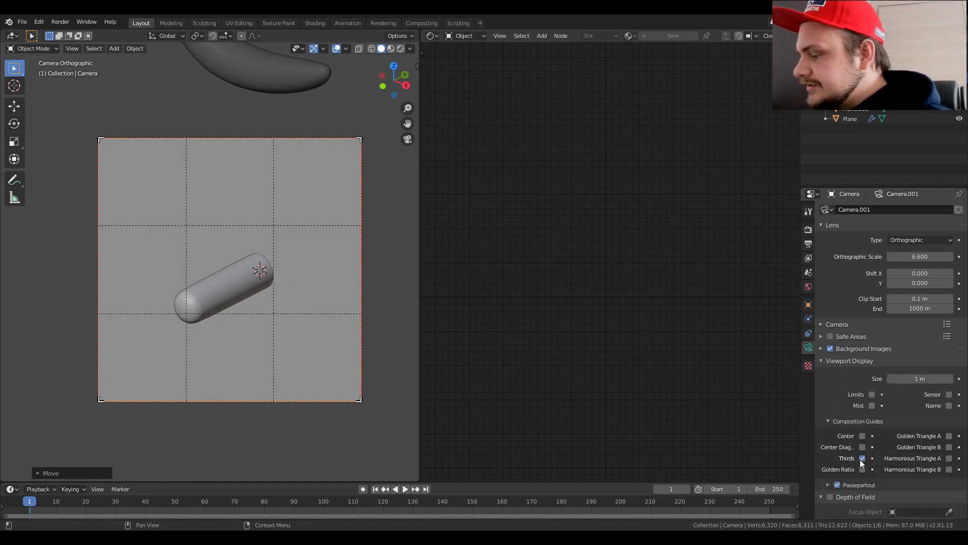
pyautogui.press('g')
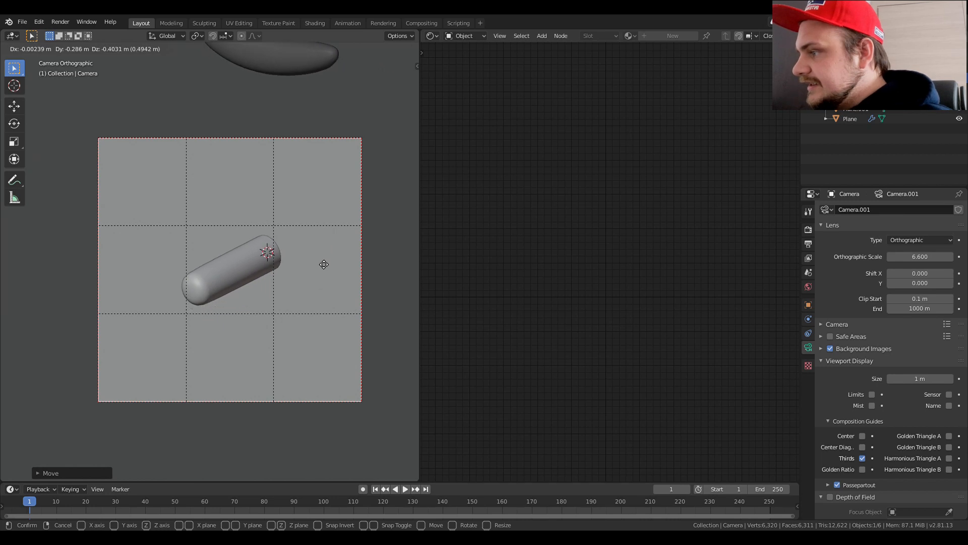
pyautogui.moveTo(326, 262)
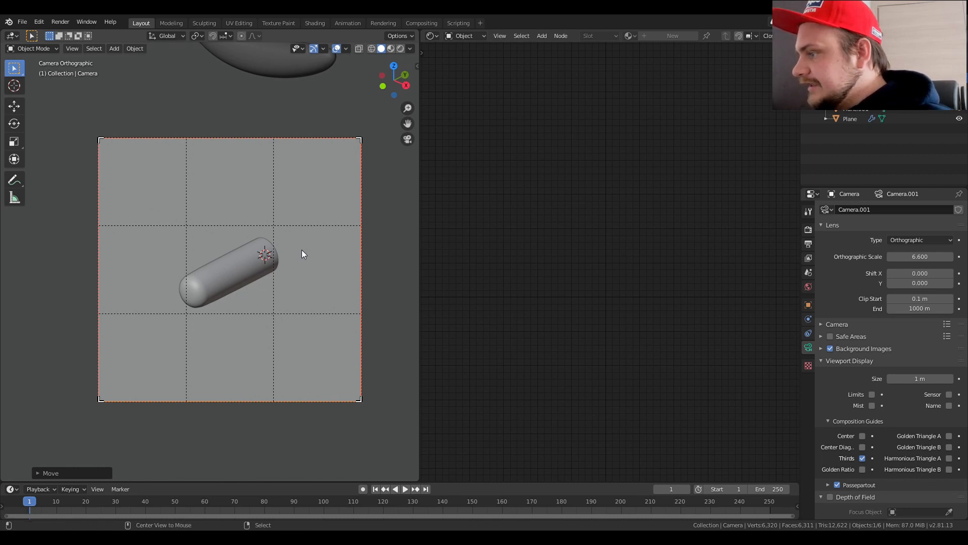
# Play the animation and pause on the frame where the banana lands on the pill.
pyautogui.click(398, 489)
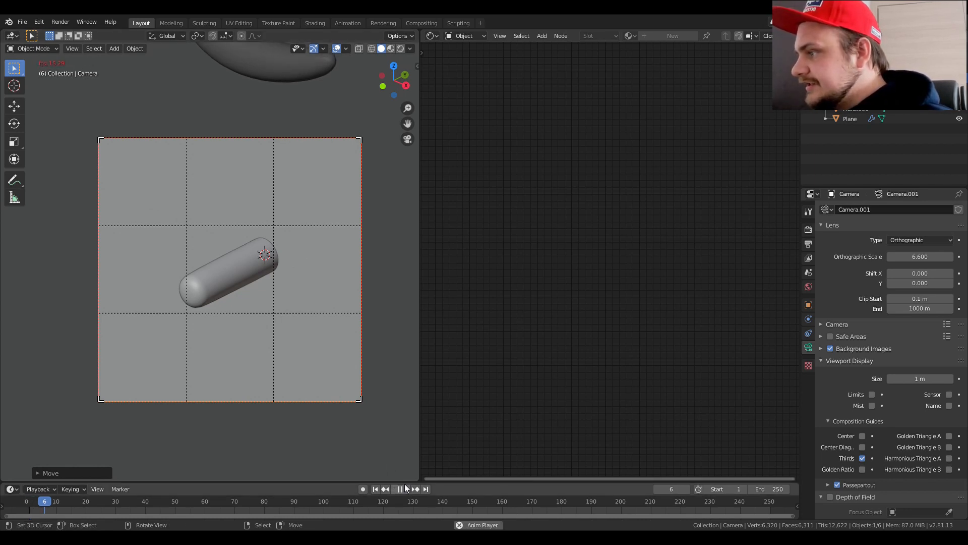
pyautogui.click(400, 488)
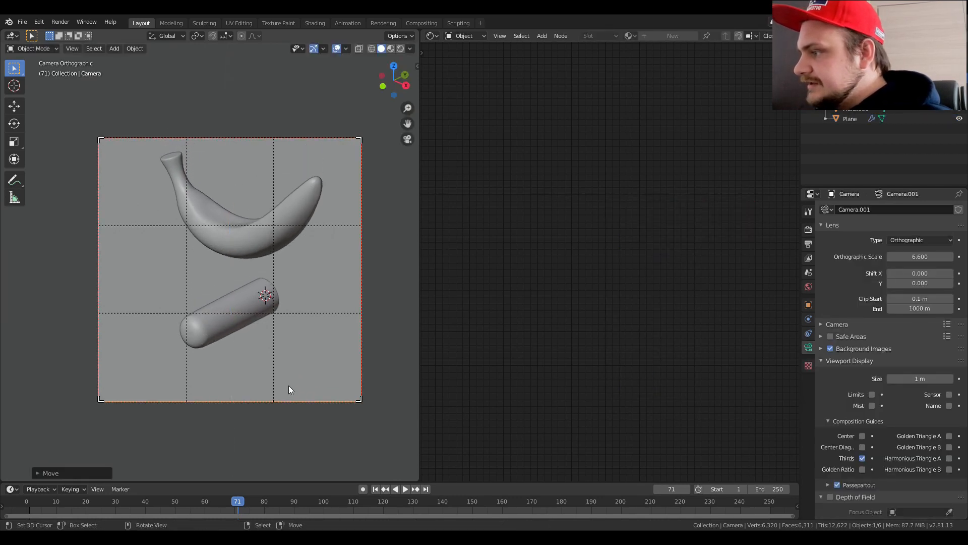
pyautogui.click(374, 488)
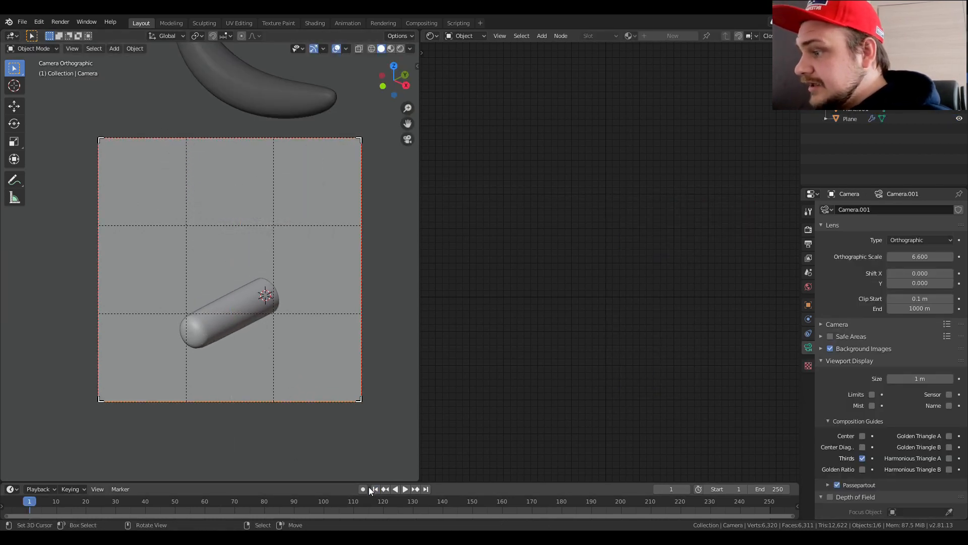
pyautogui.click(404, 488)
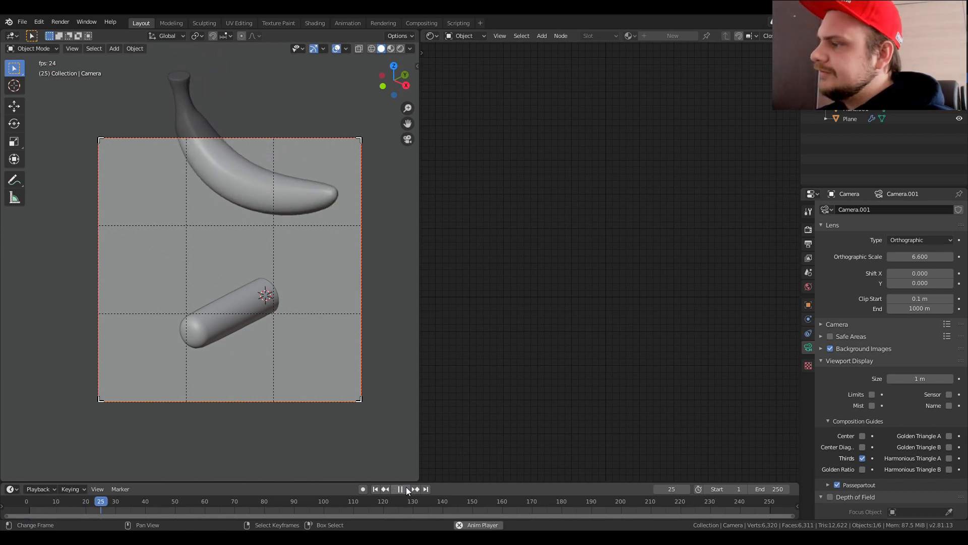
pyautogui.click(399, 489)
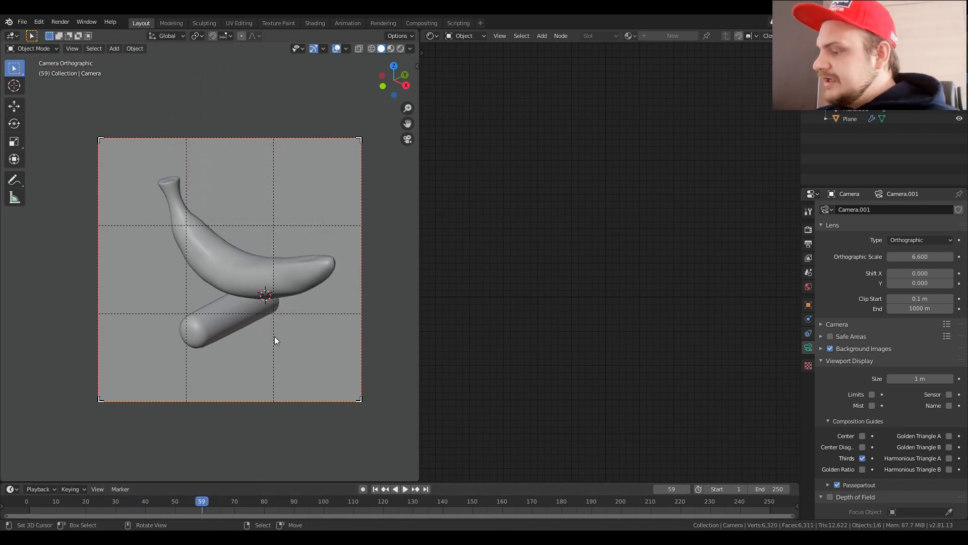
# Show the landing moment in Rendered shading and adjust the pill material's base colour.
pyautogui.click(387, 48)
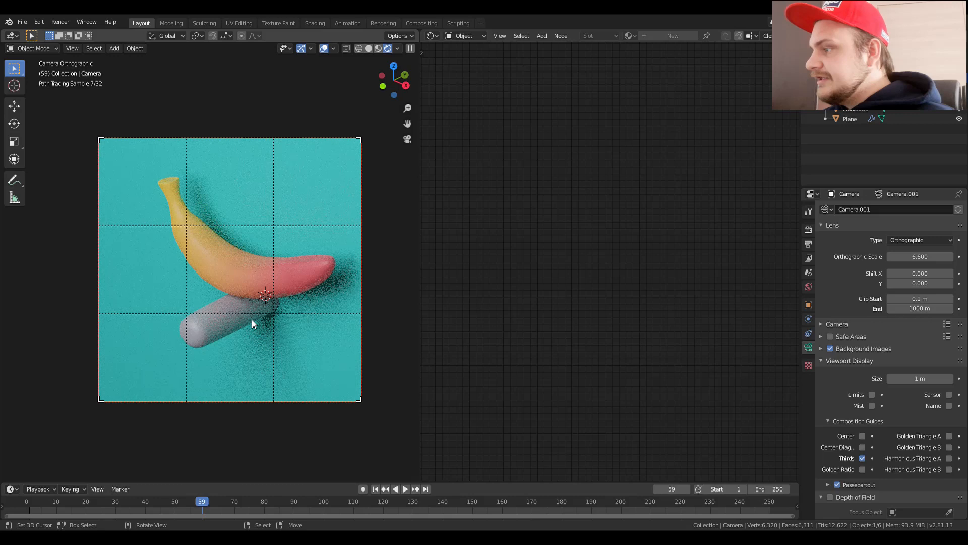
pyautogui.click(229, 326)
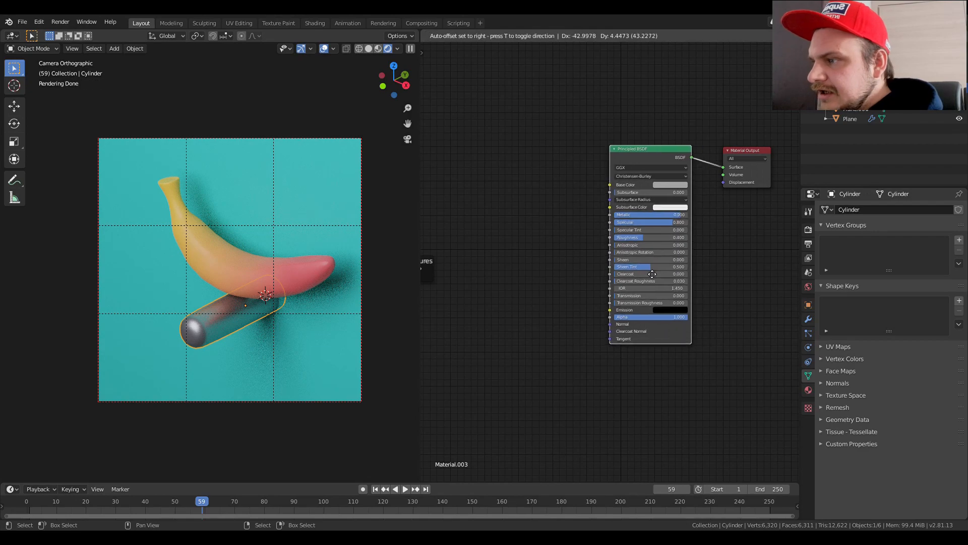
pyautogui.click(663, 184)
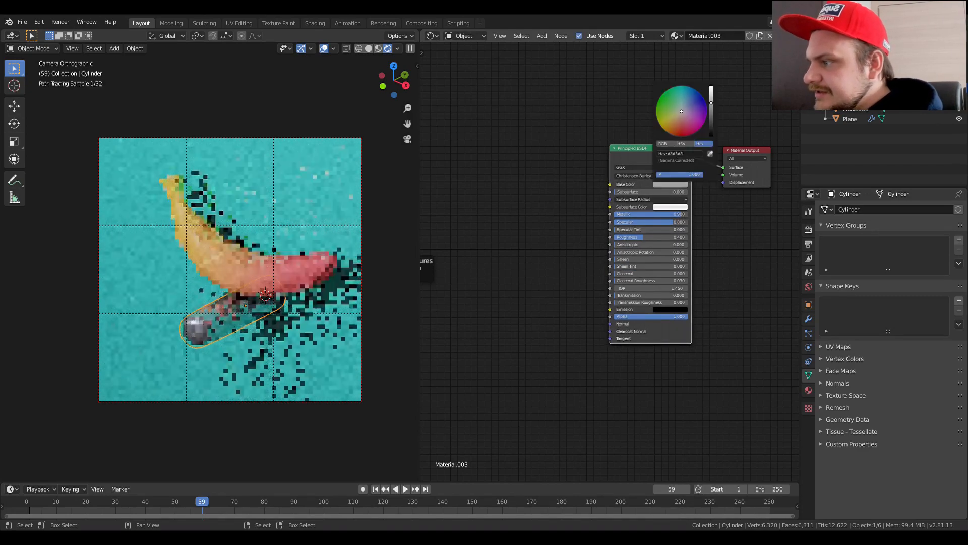